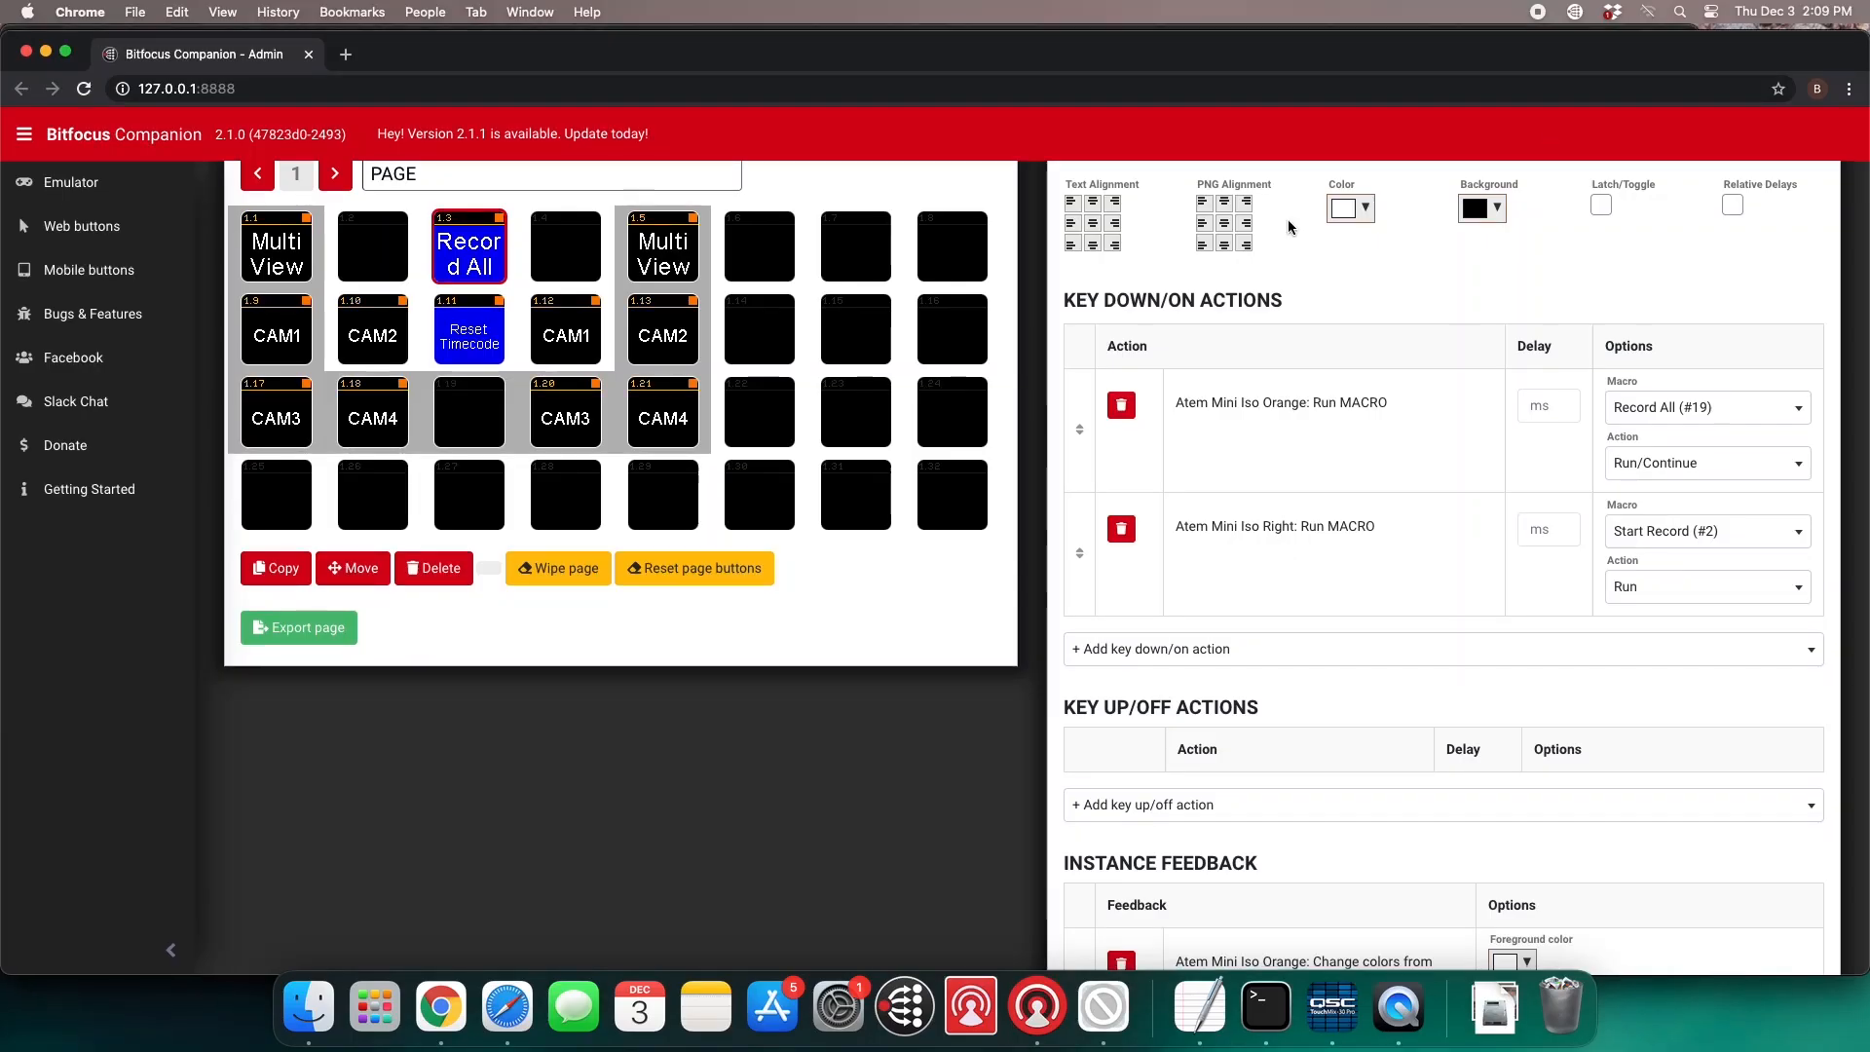
mouse_move(466, 363)
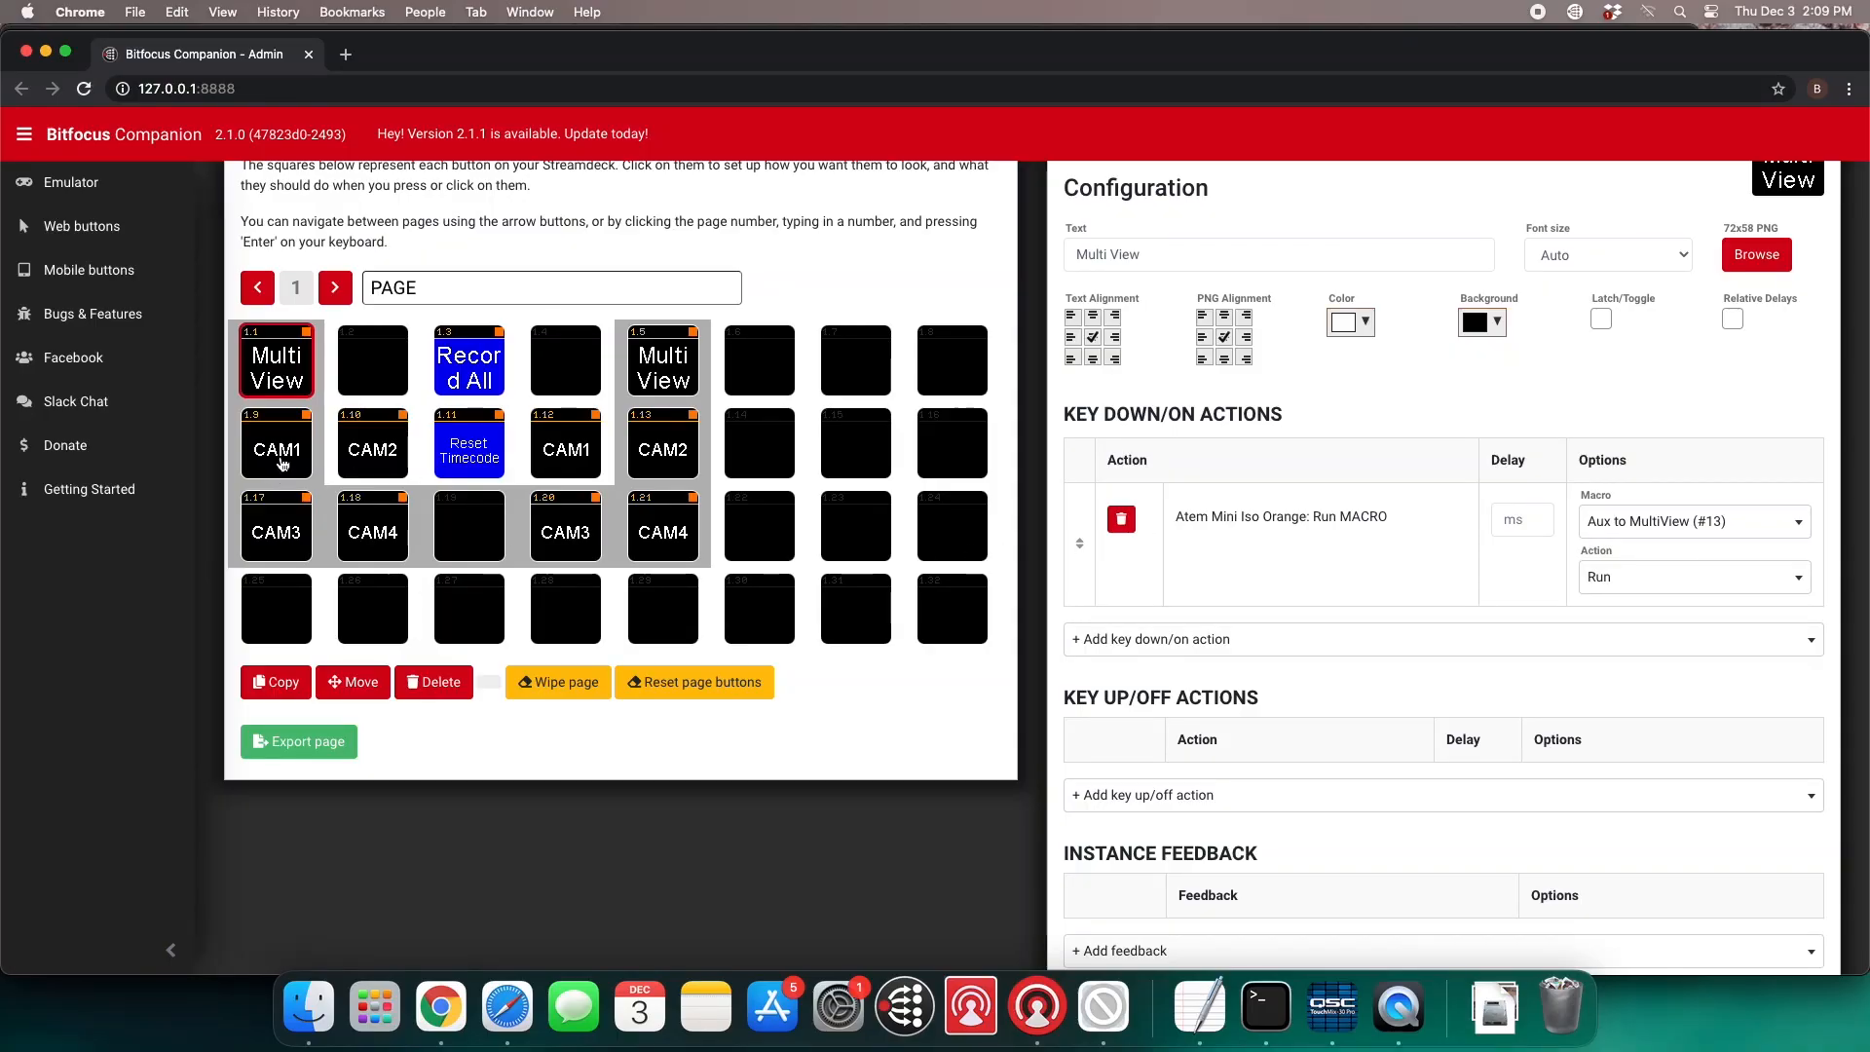
Review the CAM1, CAM3 and Multi View button actions before leaving Companion
click(275, 450)
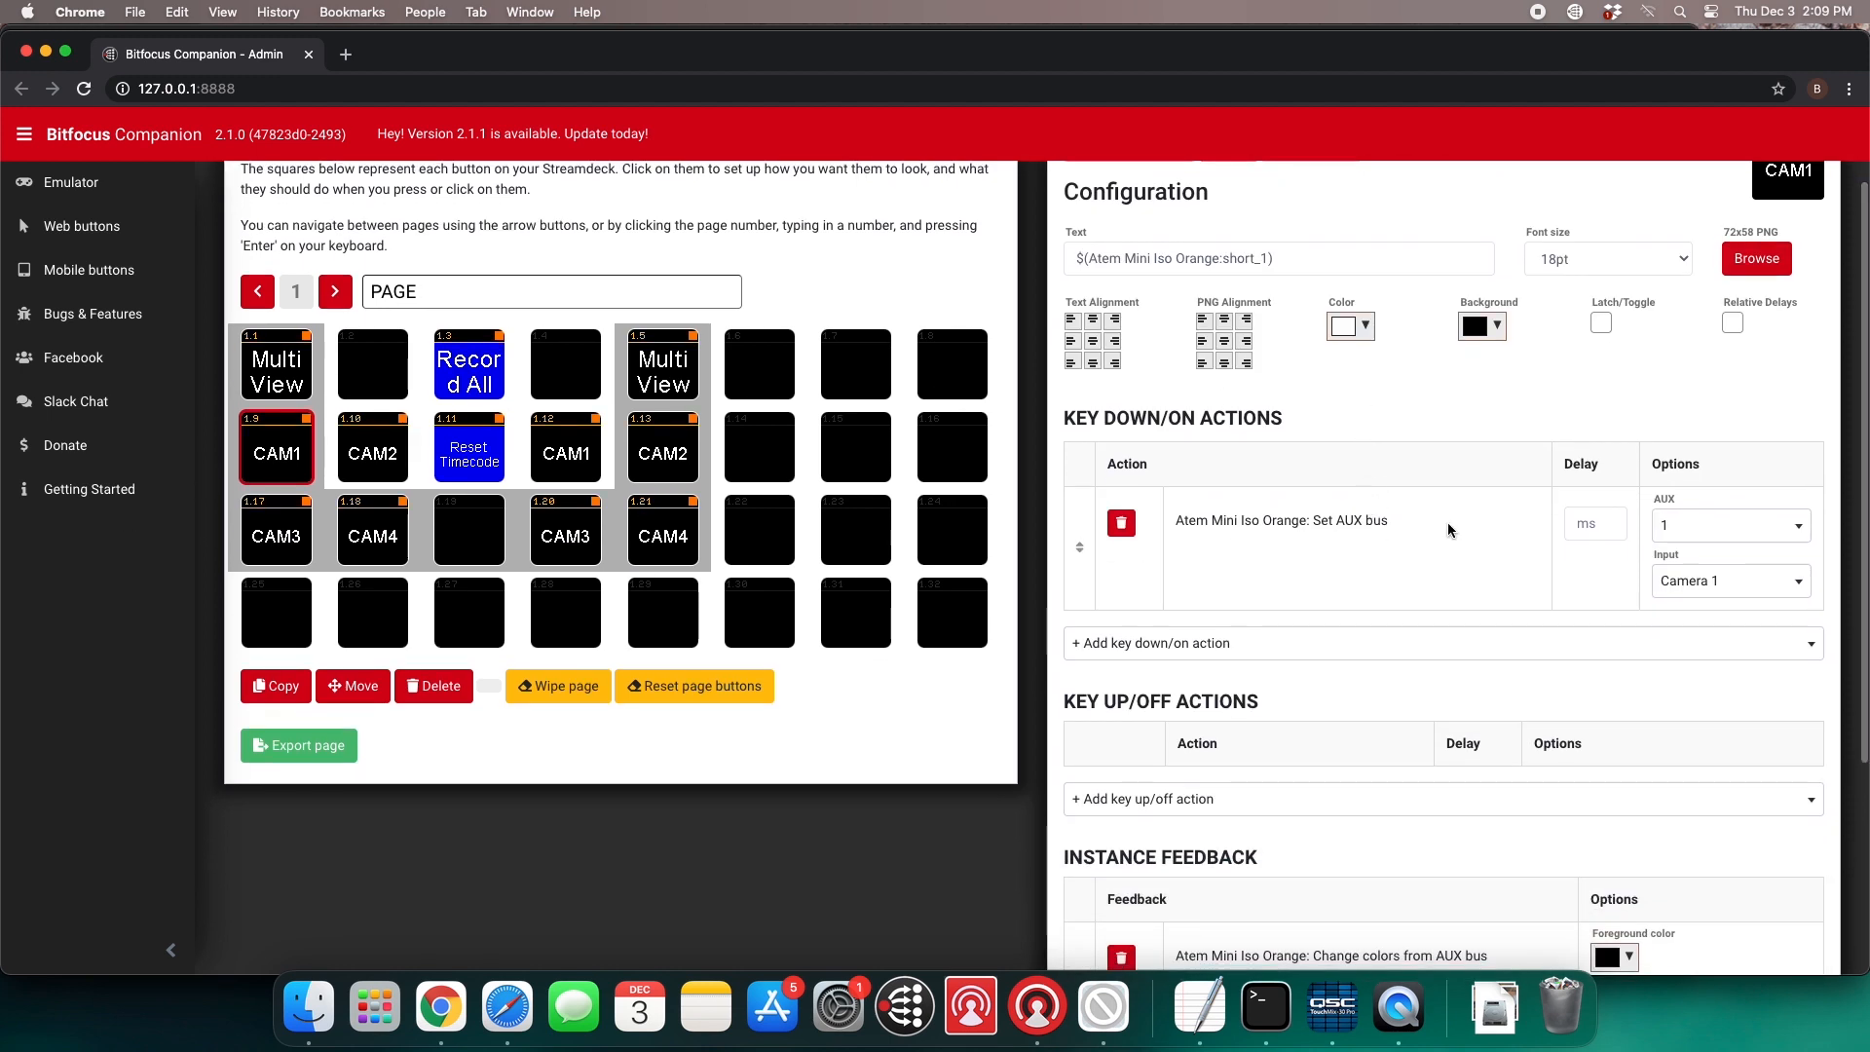
click(276, 535)
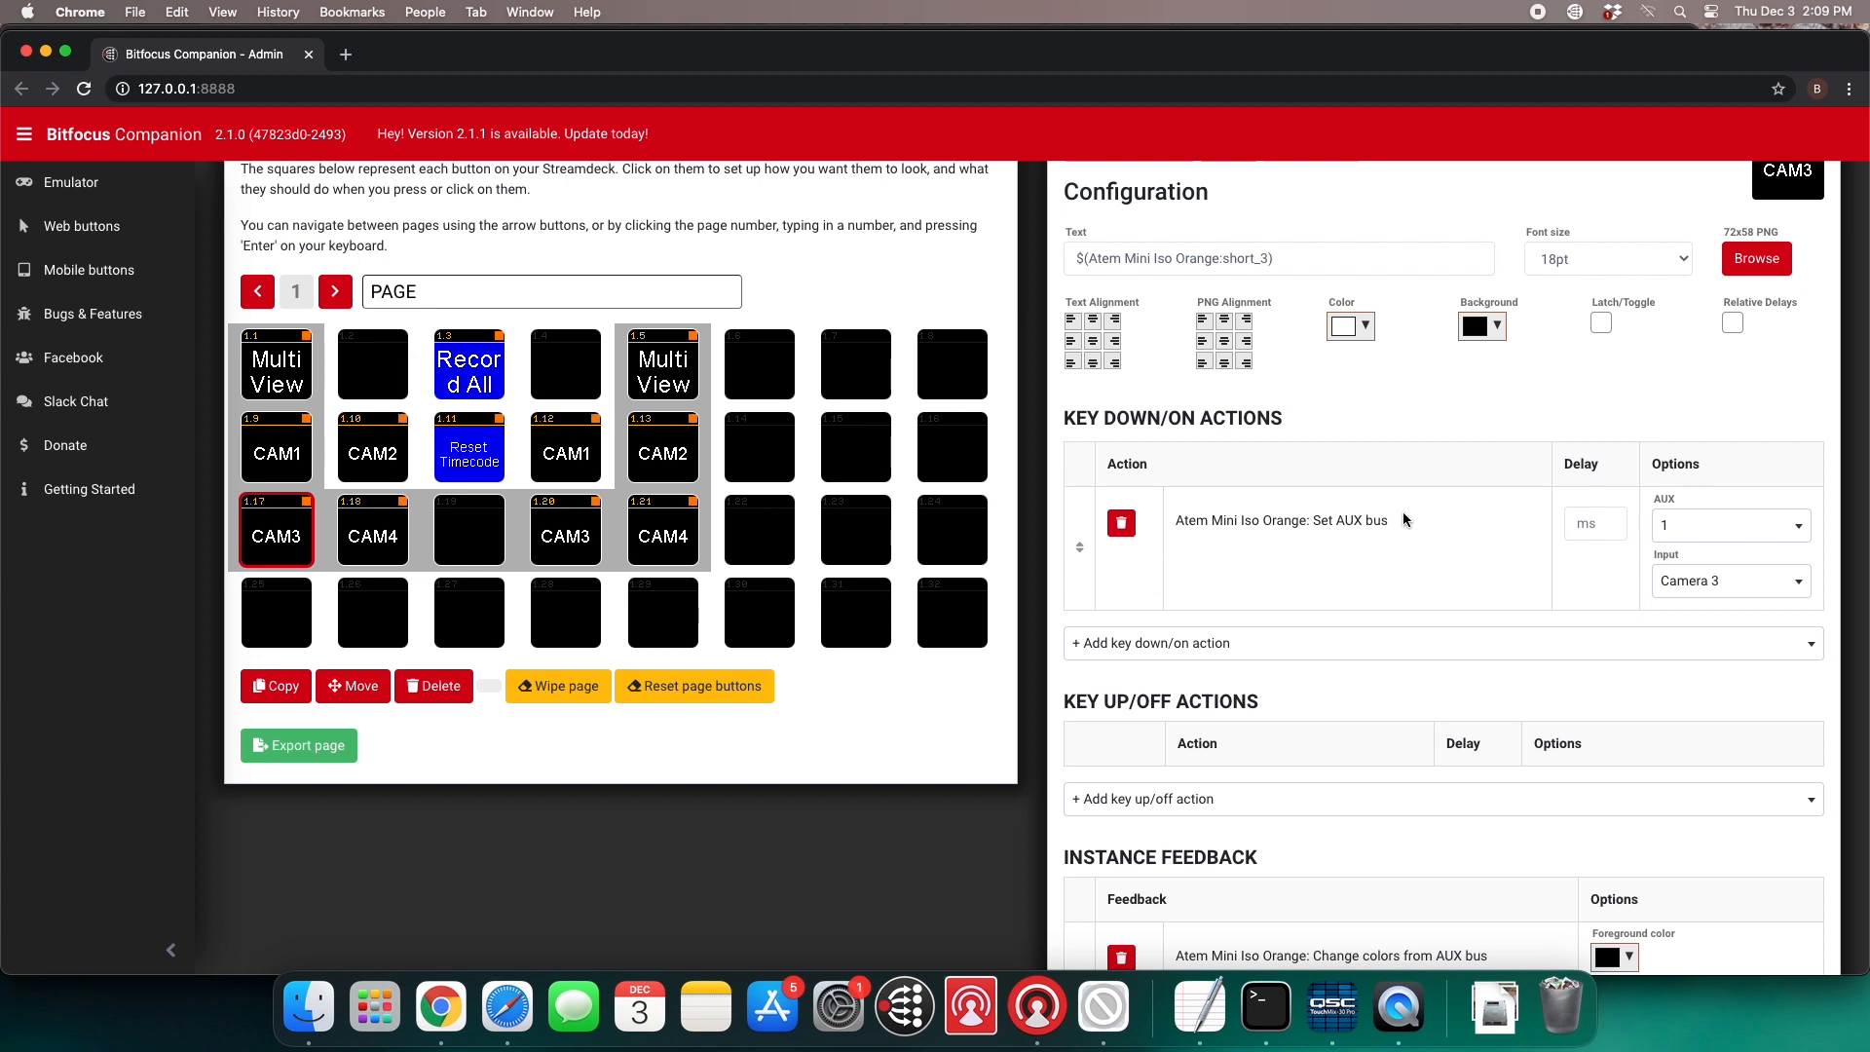
mouse_move(1204, 525)
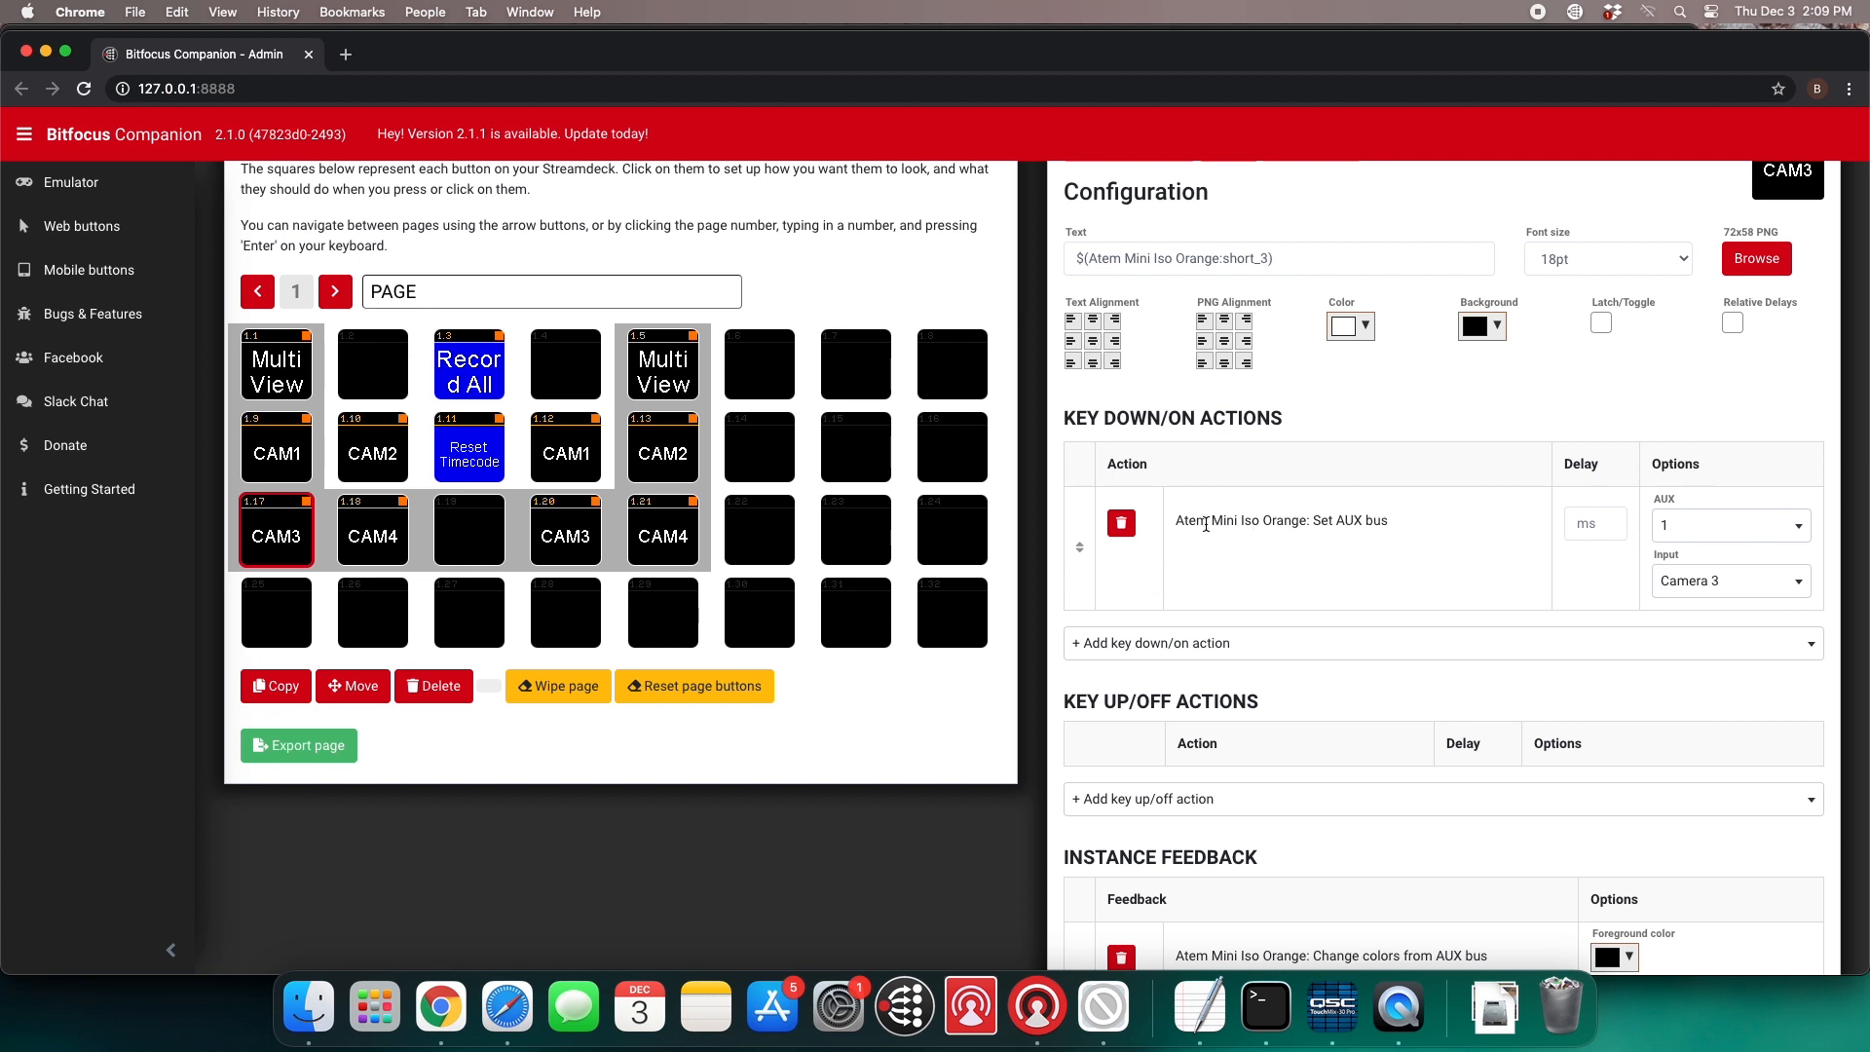
mouse_move(66, 445)
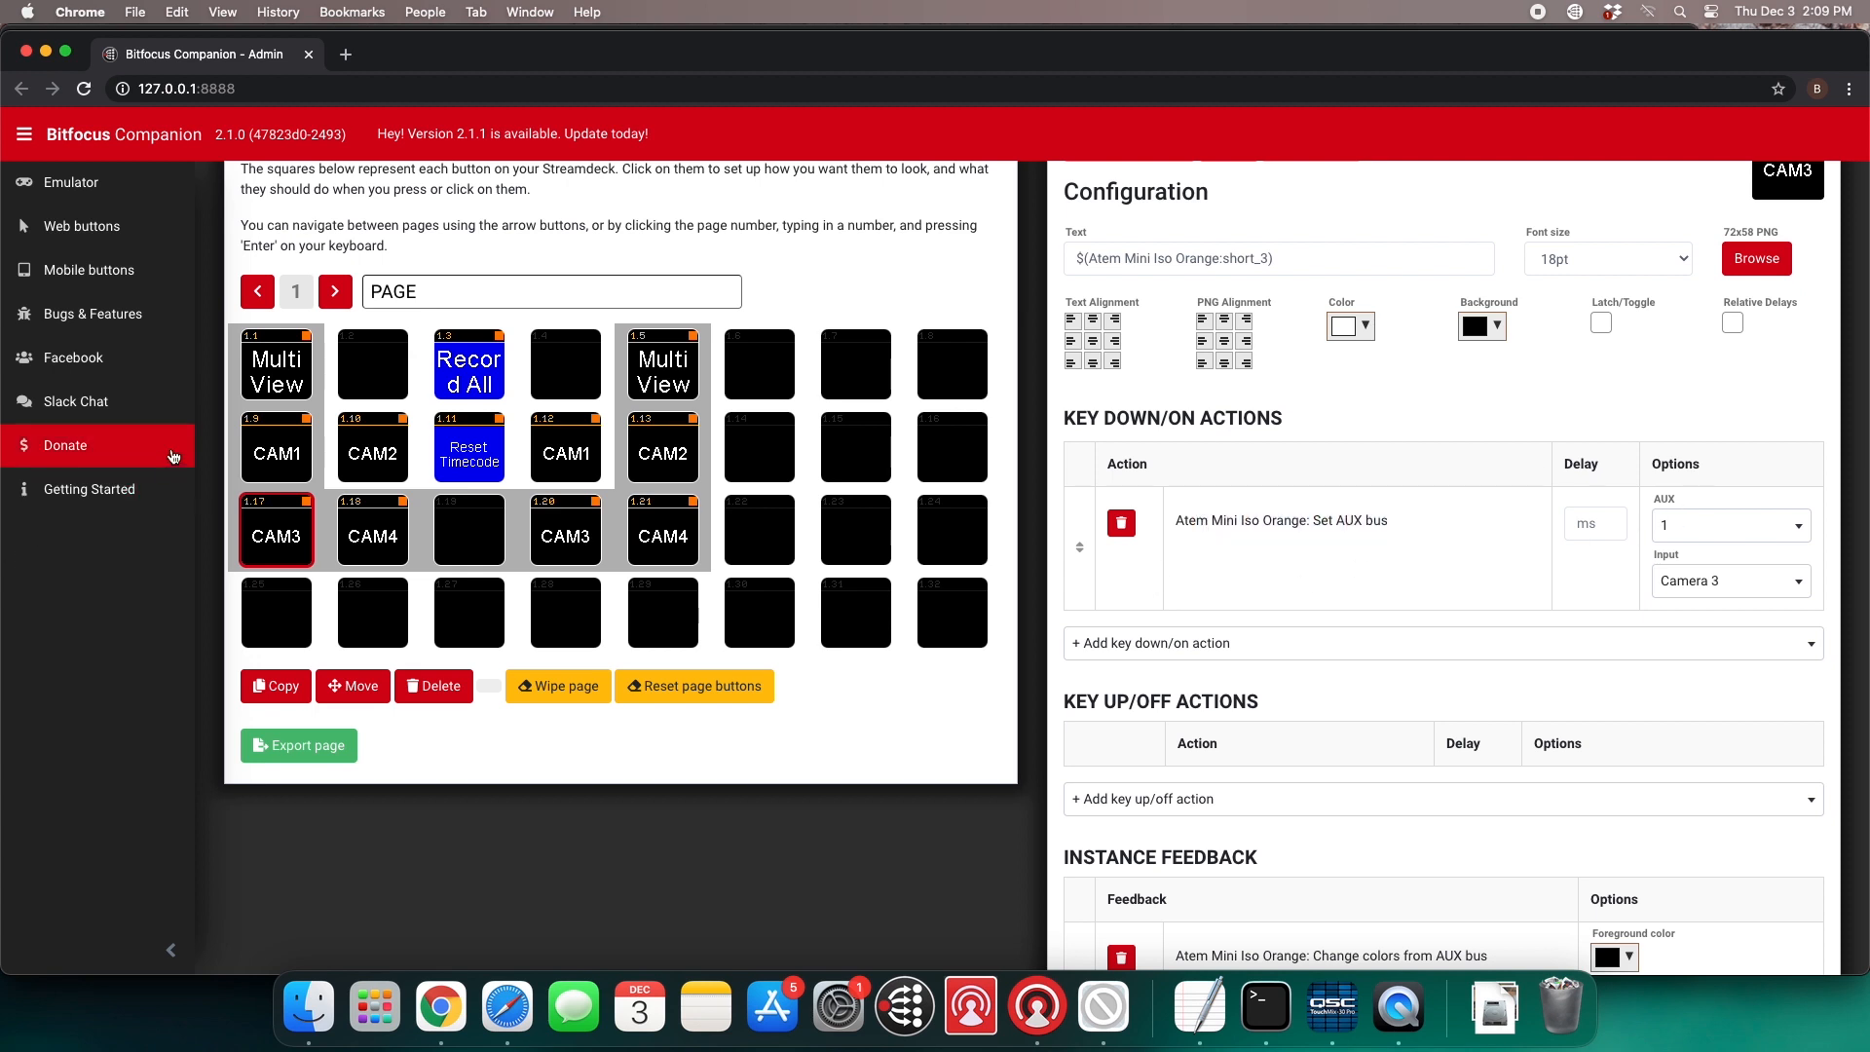
click(275, 363)
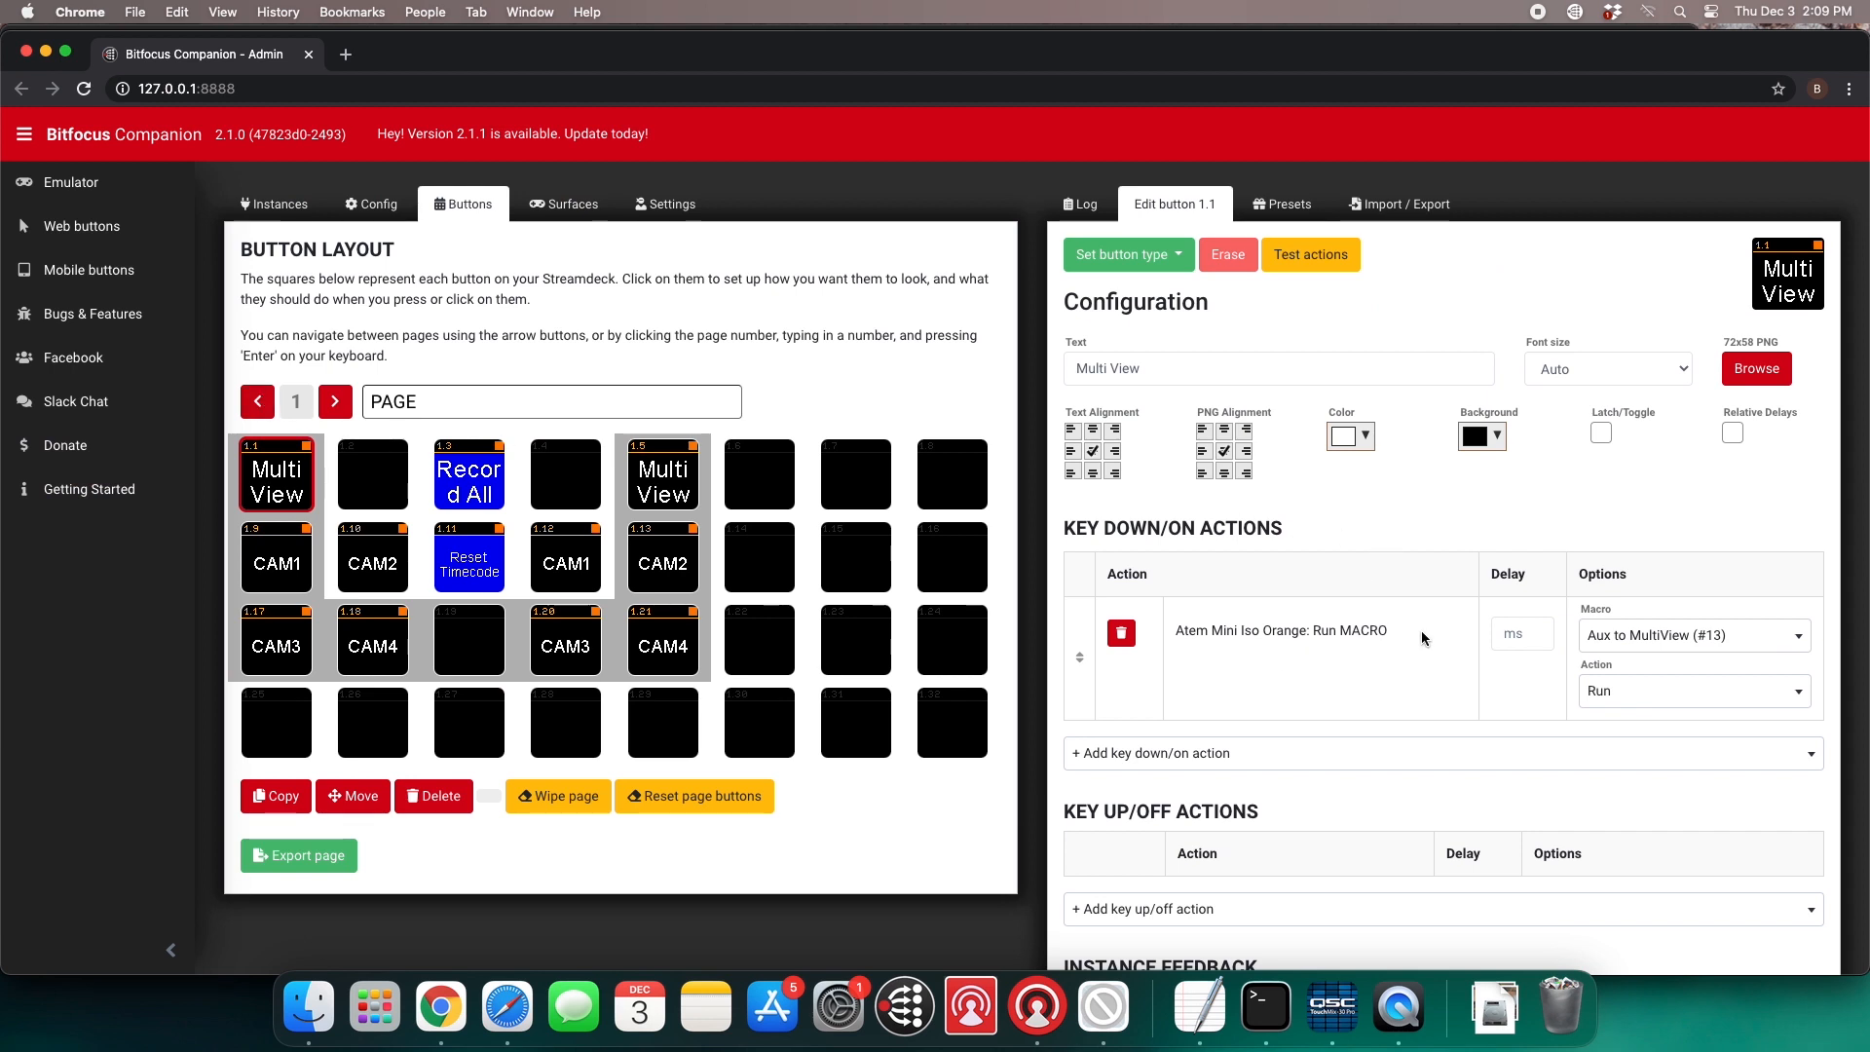
mouse_move(276, 203)
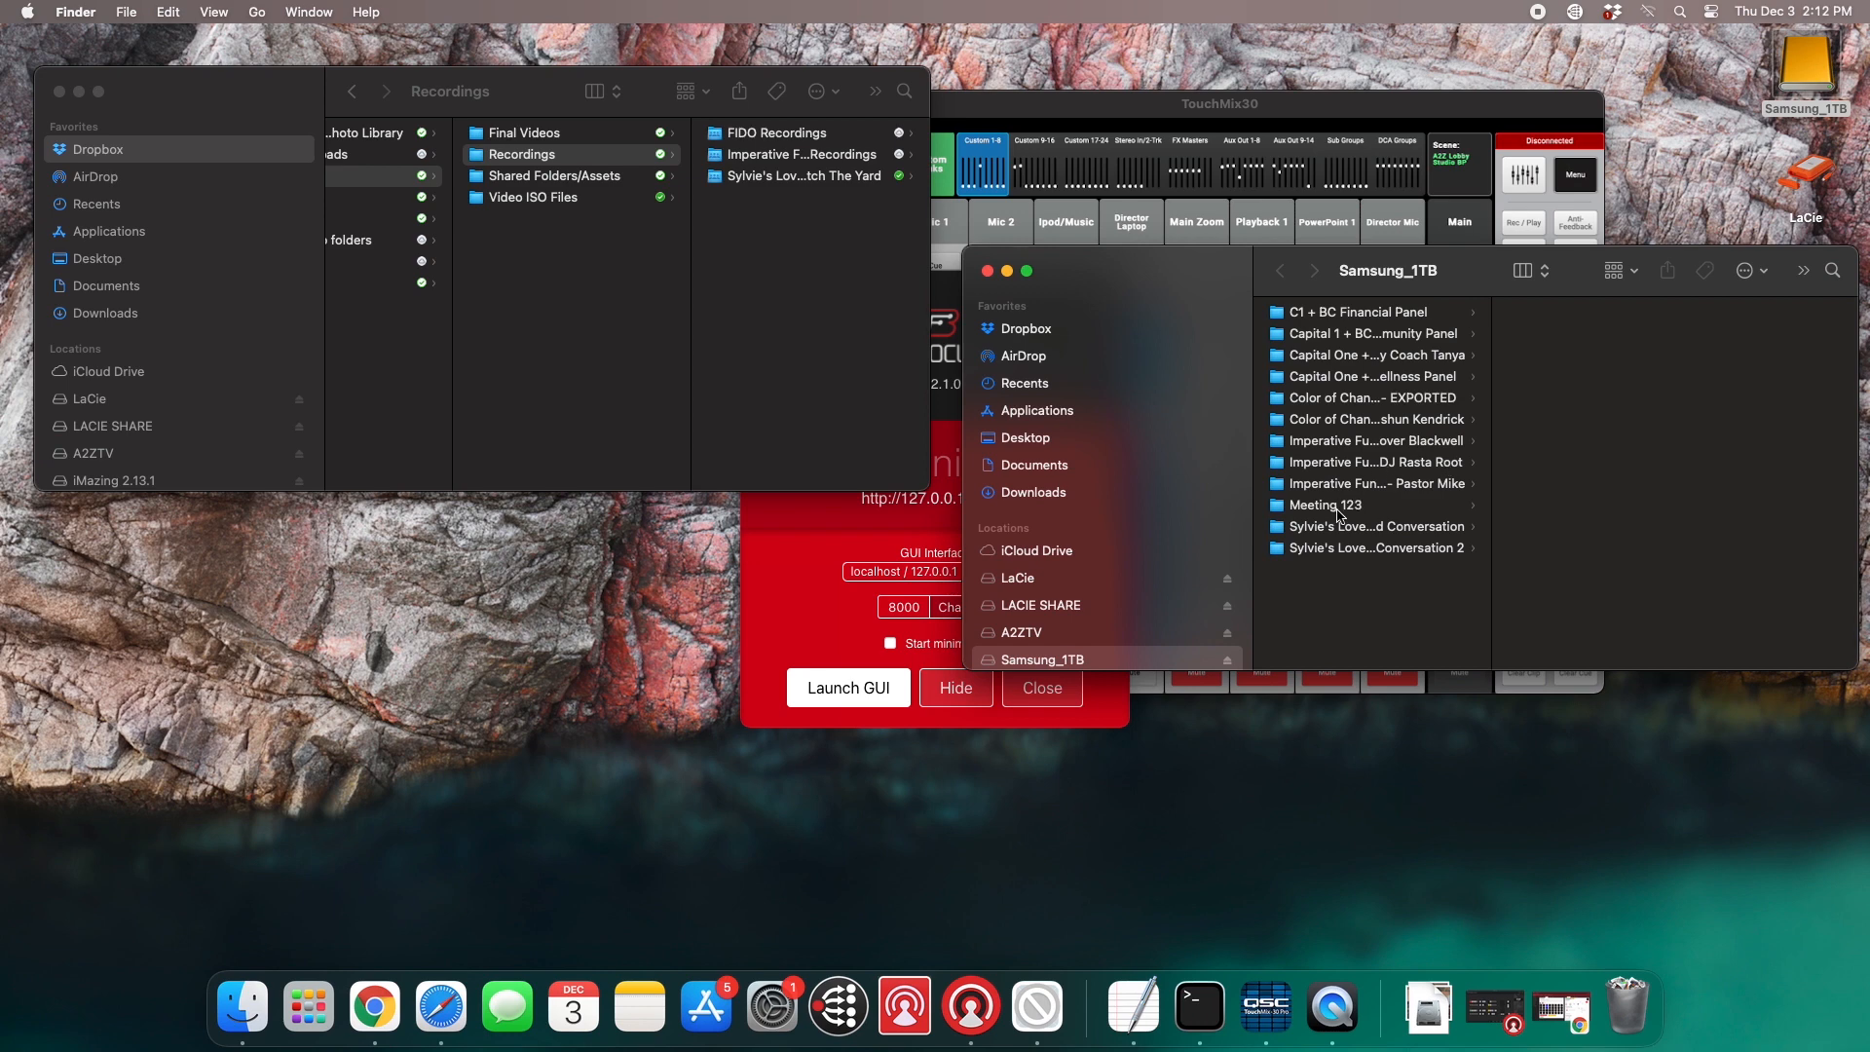
Browse into Meeting 123's Video ISO Files to show the four camera recordings
click(1327, 504)
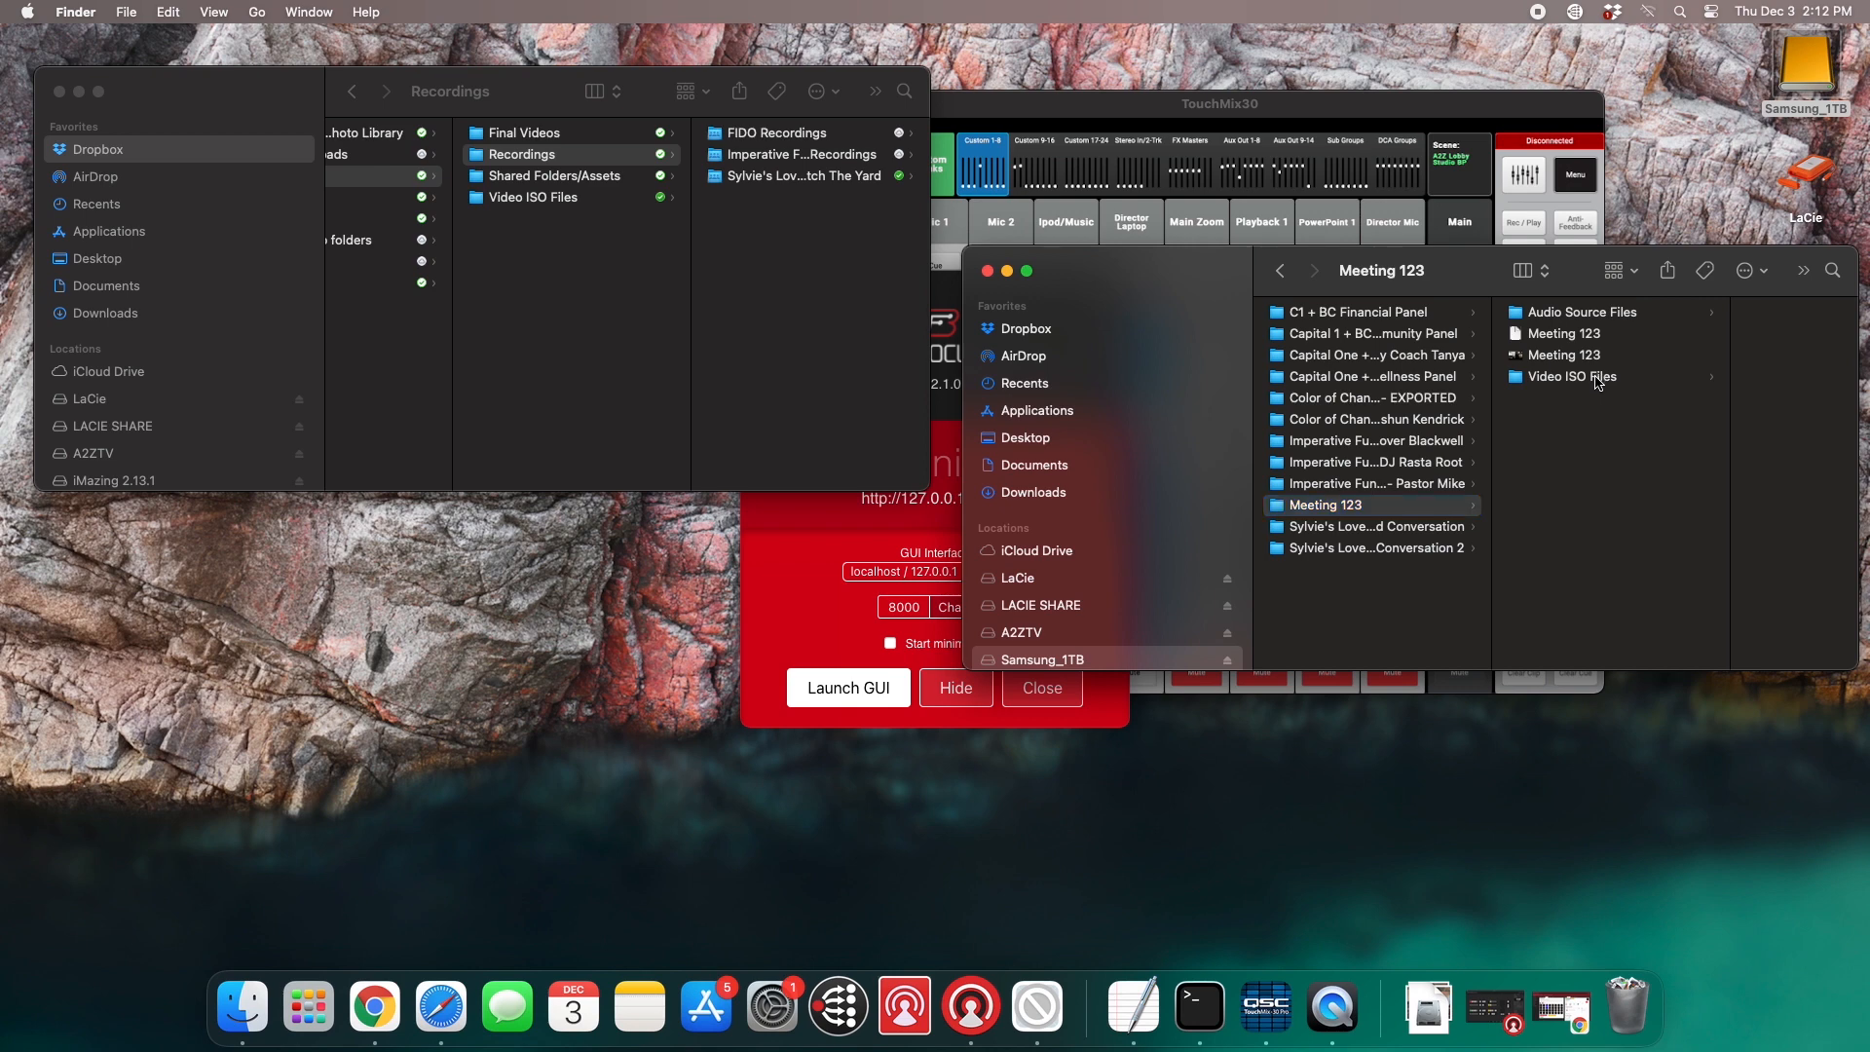
click(1573, 376)
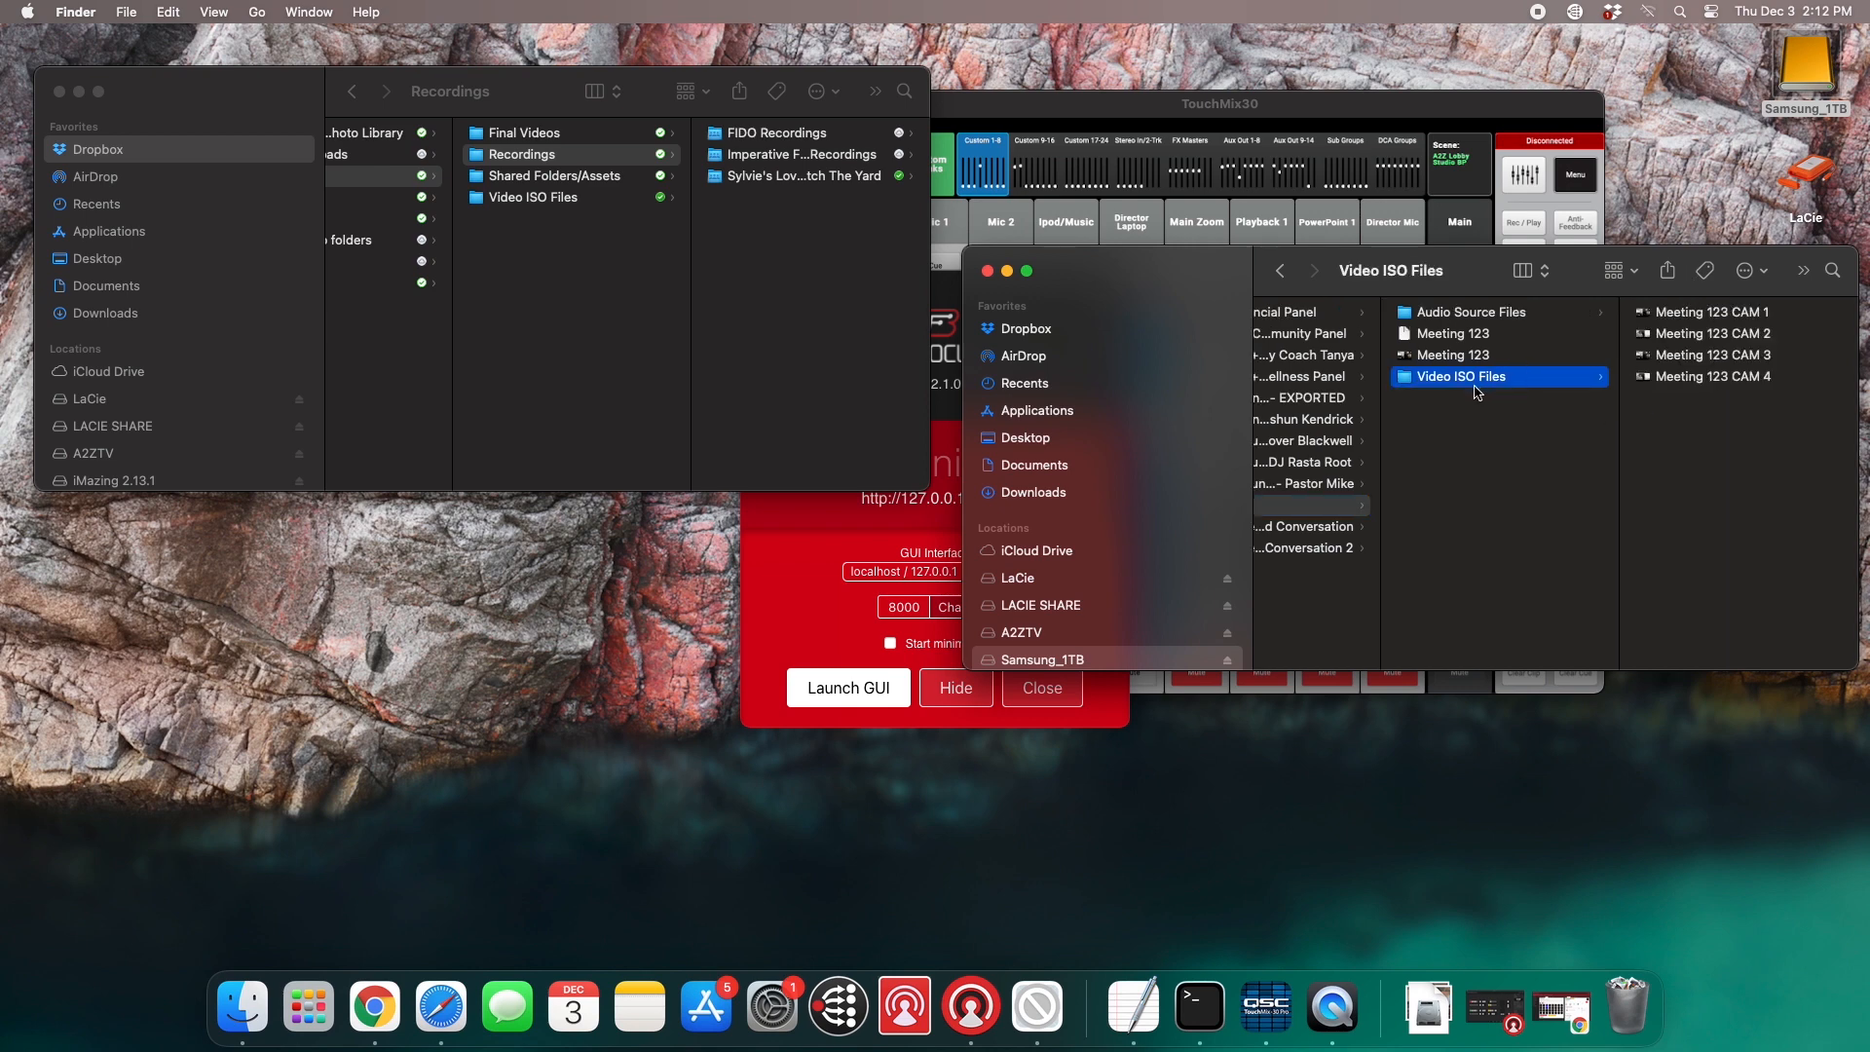
mouse_move(1689, 314)
text(Meeting 123)
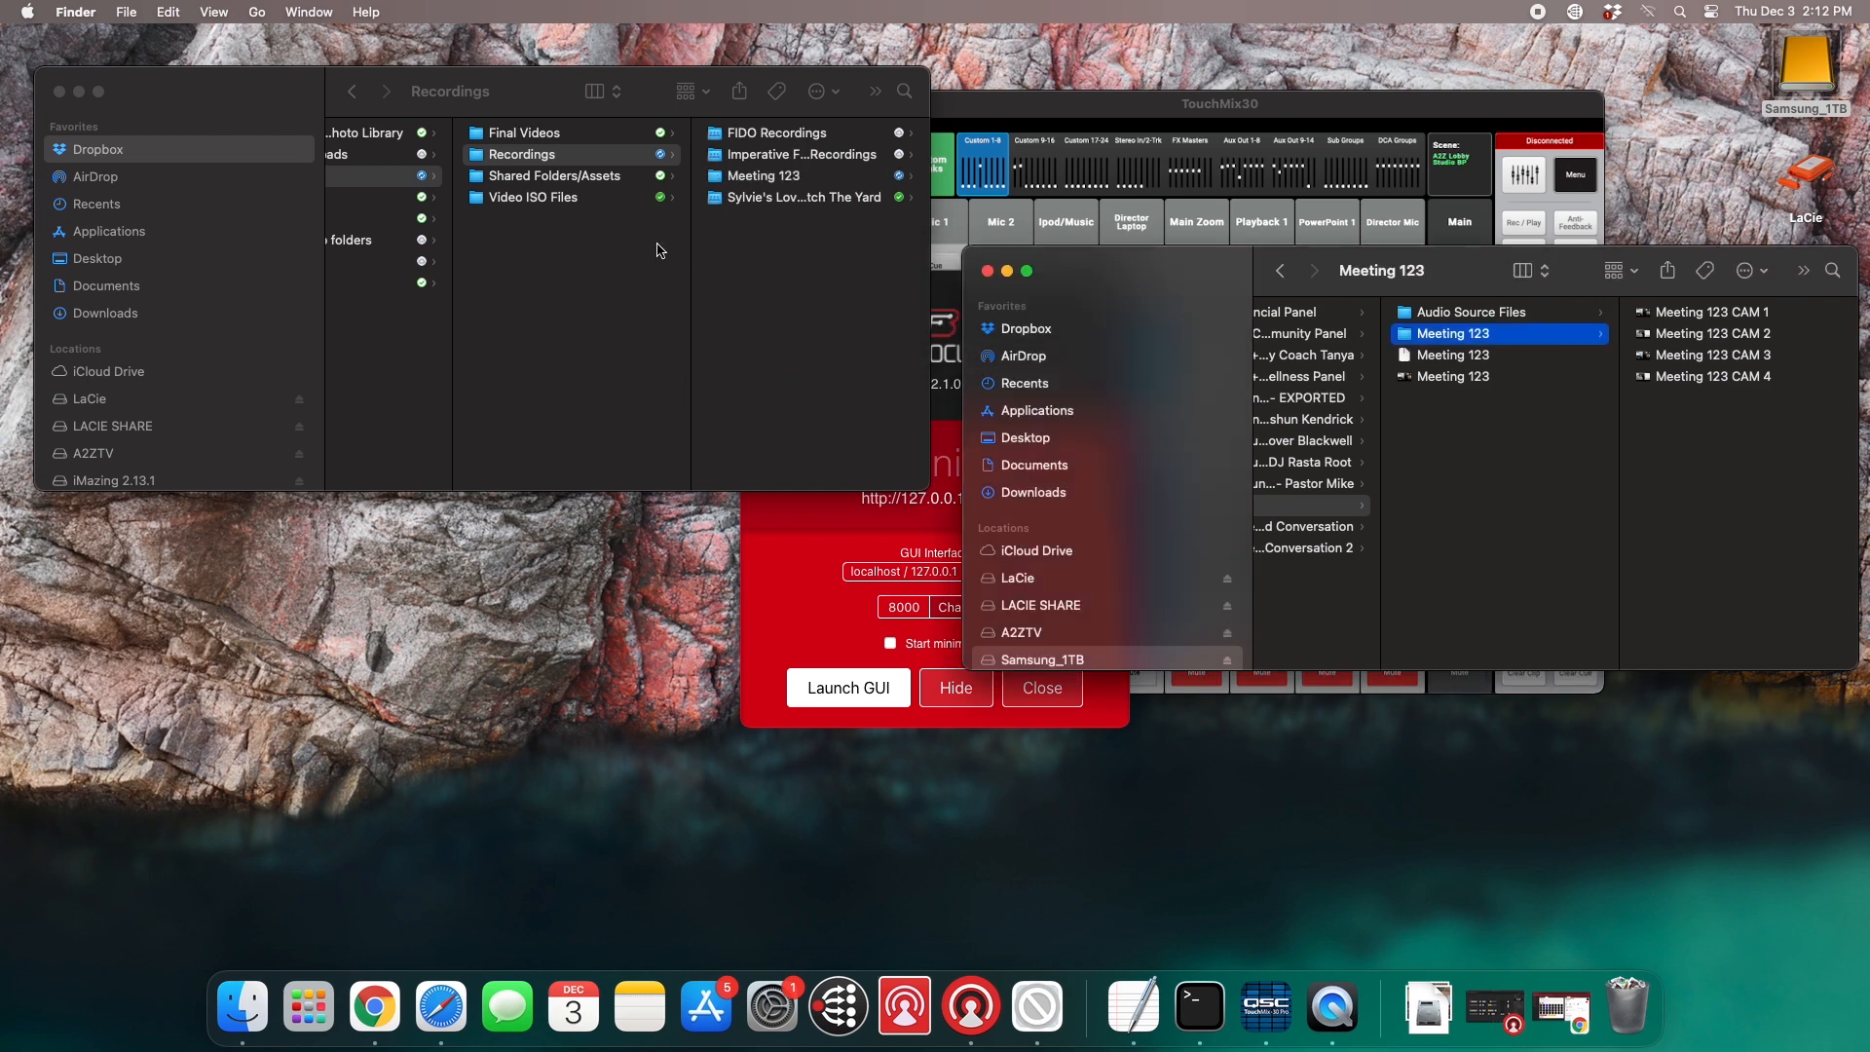
mouse_move(819, 185)
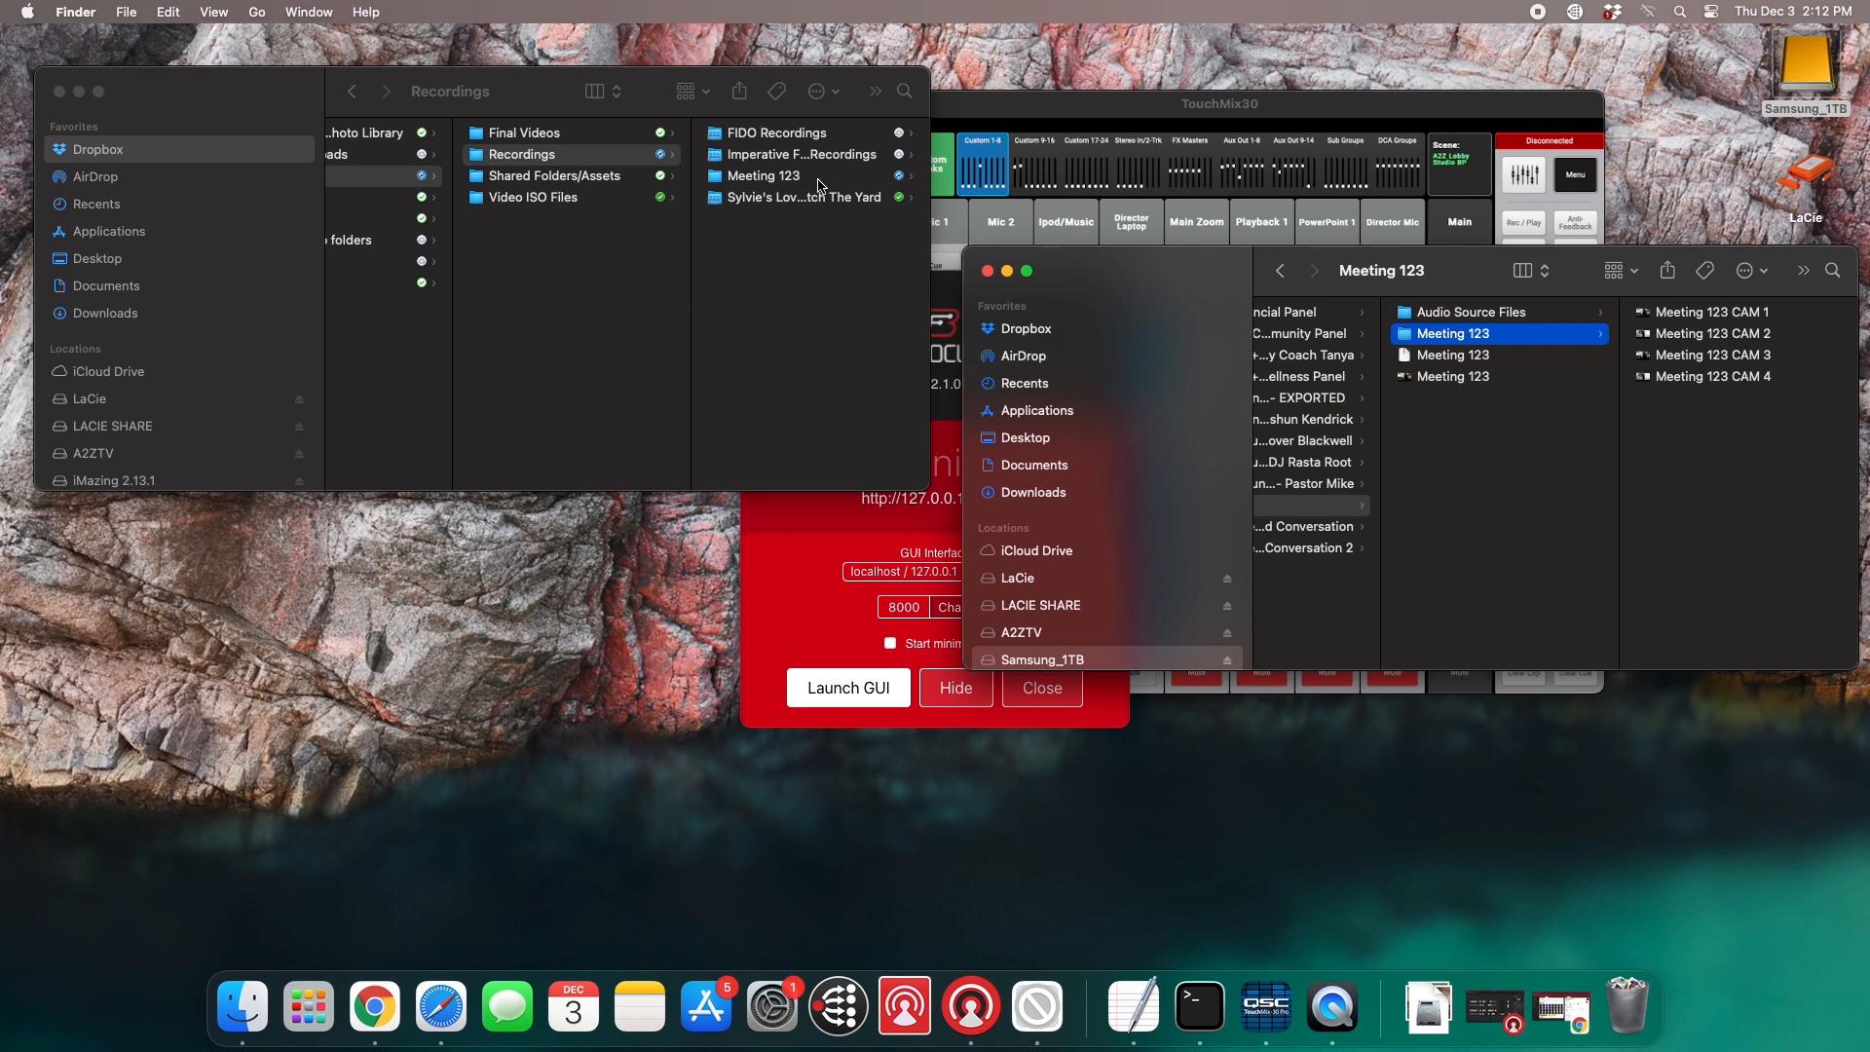
Open Dropbox's Recordings/Meeting 123 folder and view the Dropbox sync queue for the camera files
click(770, 175)
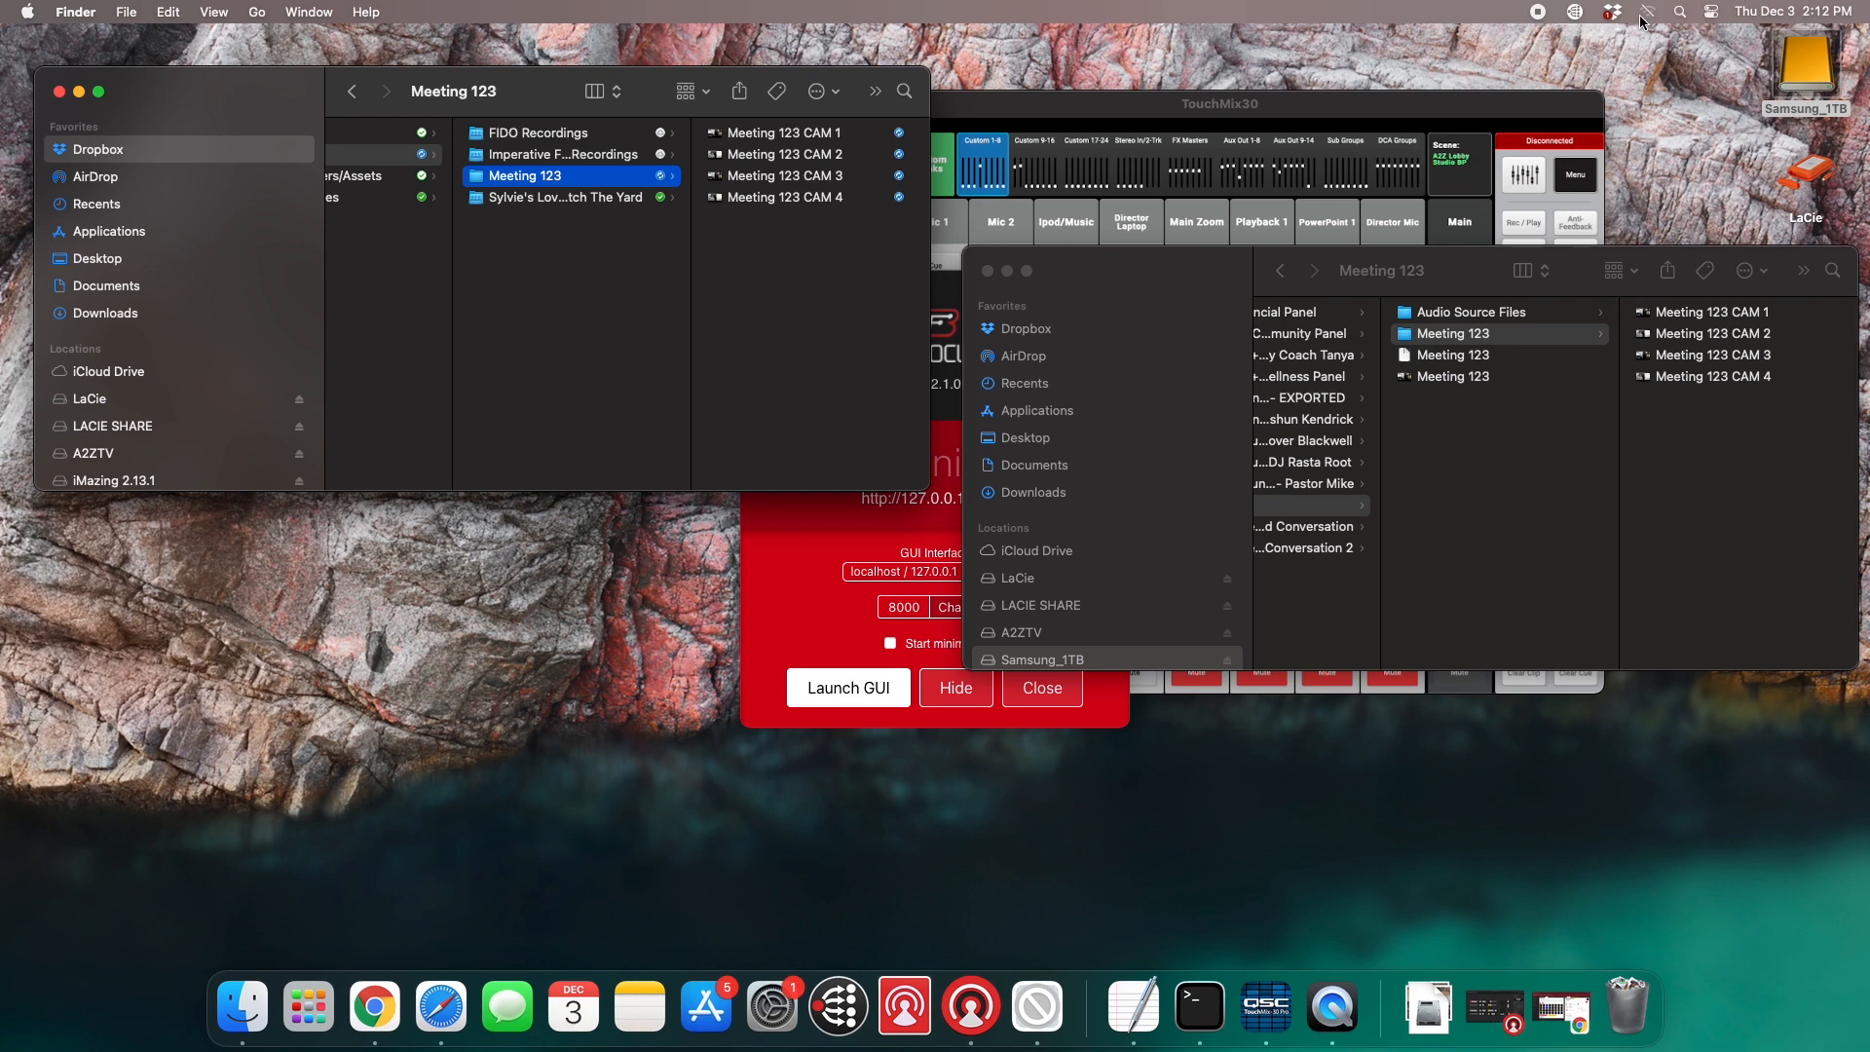
click(1616, 12)
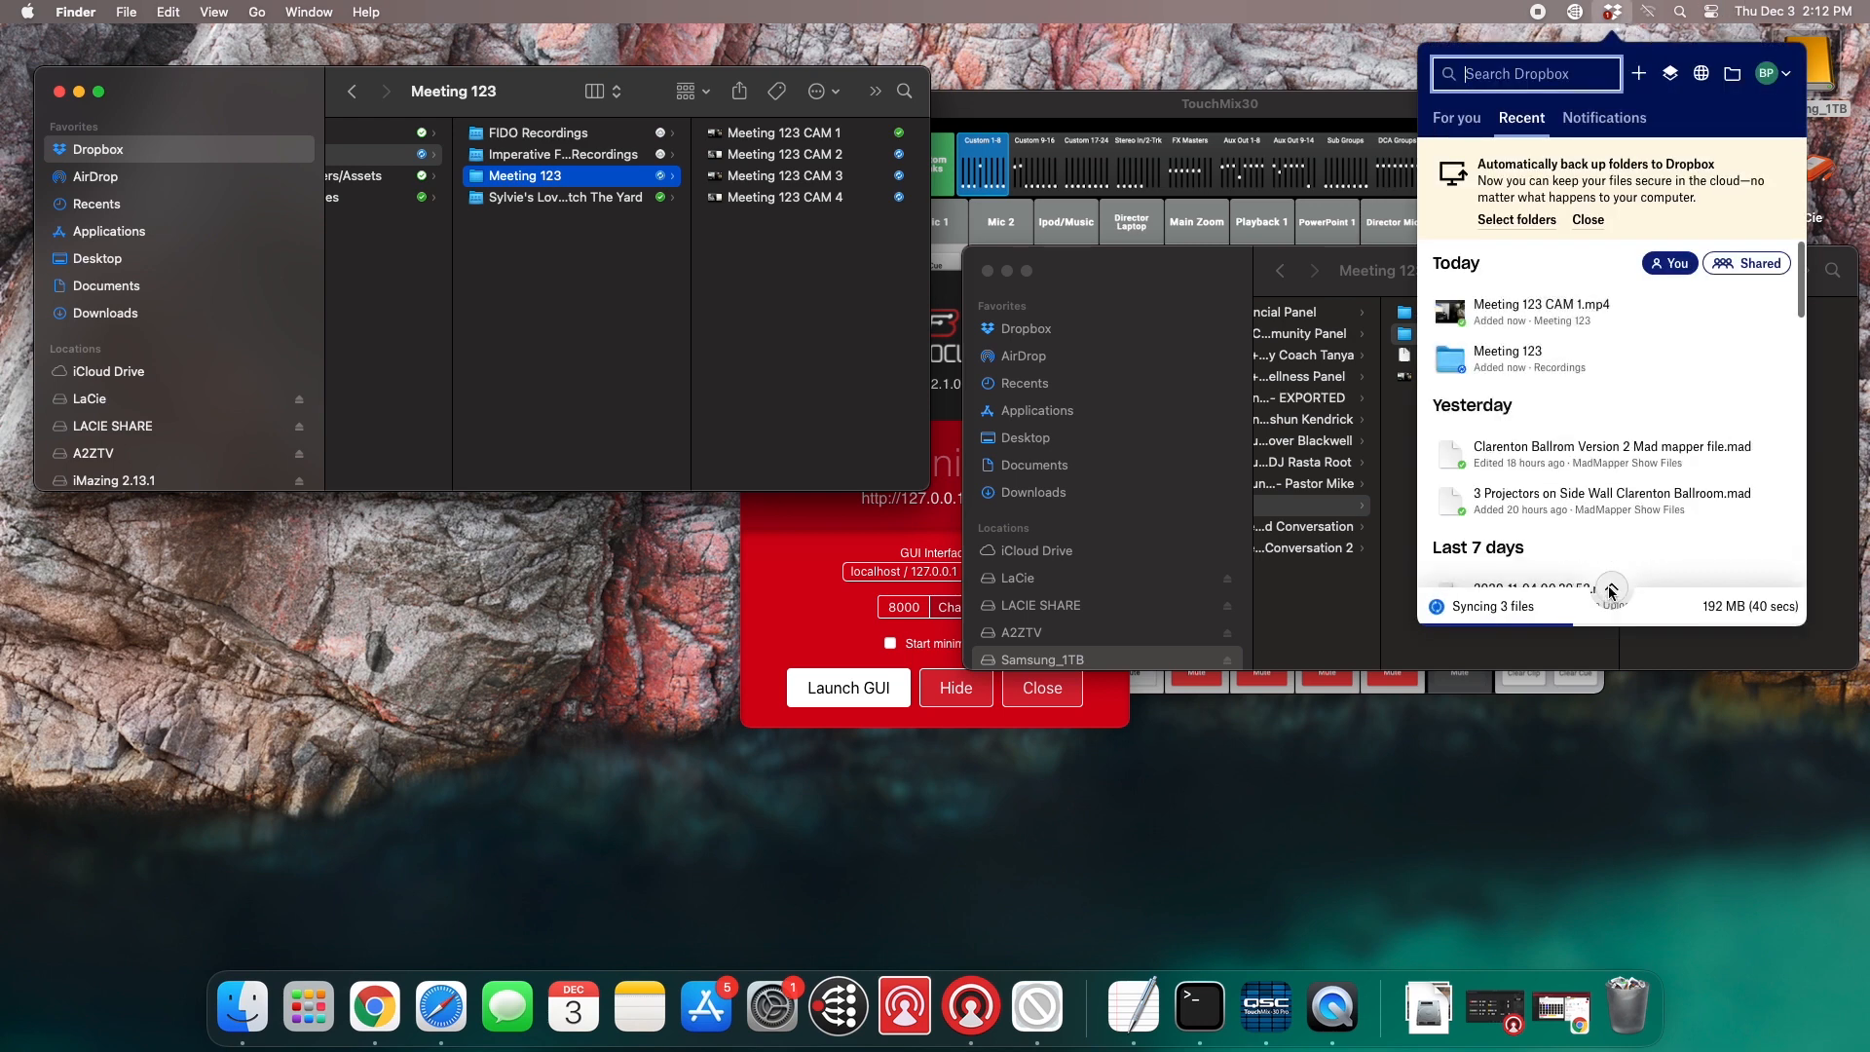
click(1612, 594)
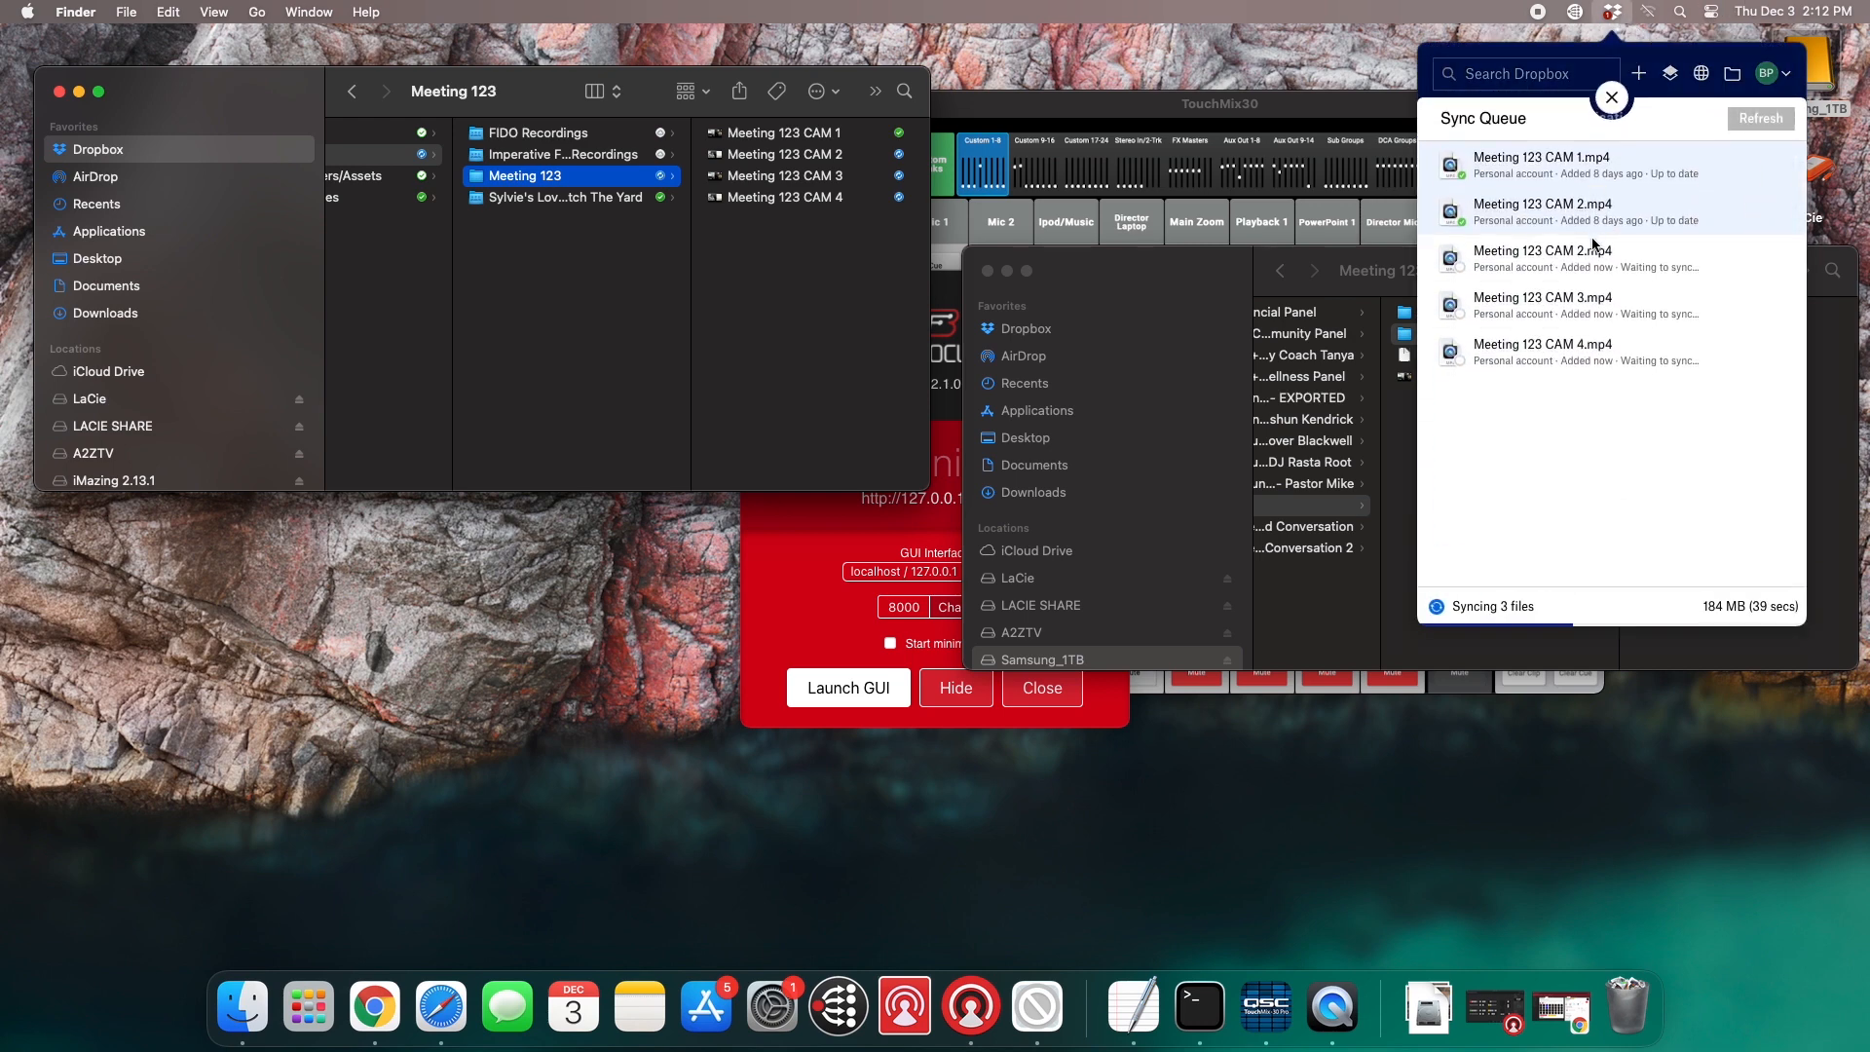